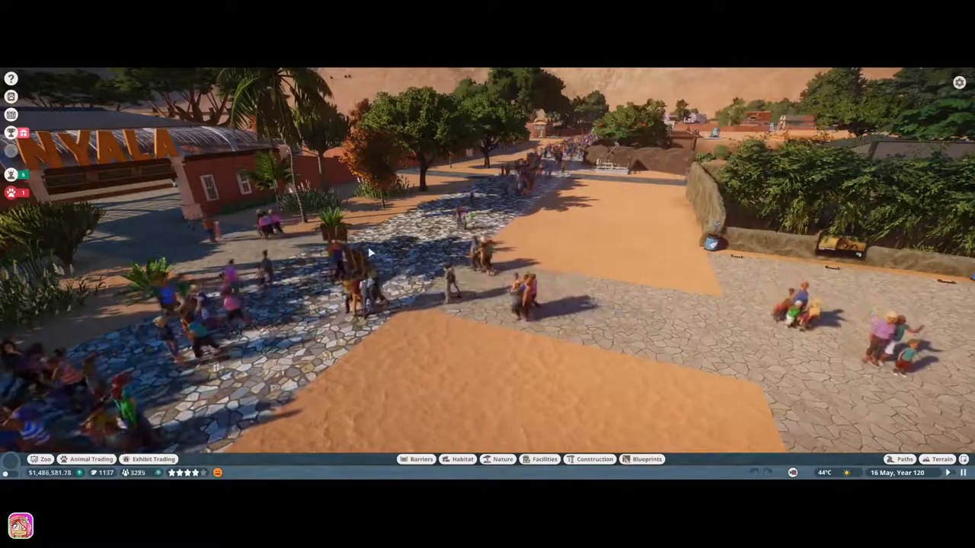
Select the Temperate Rock Cladding barrier on the viewing platform to show its info panel.
click(903, 460)
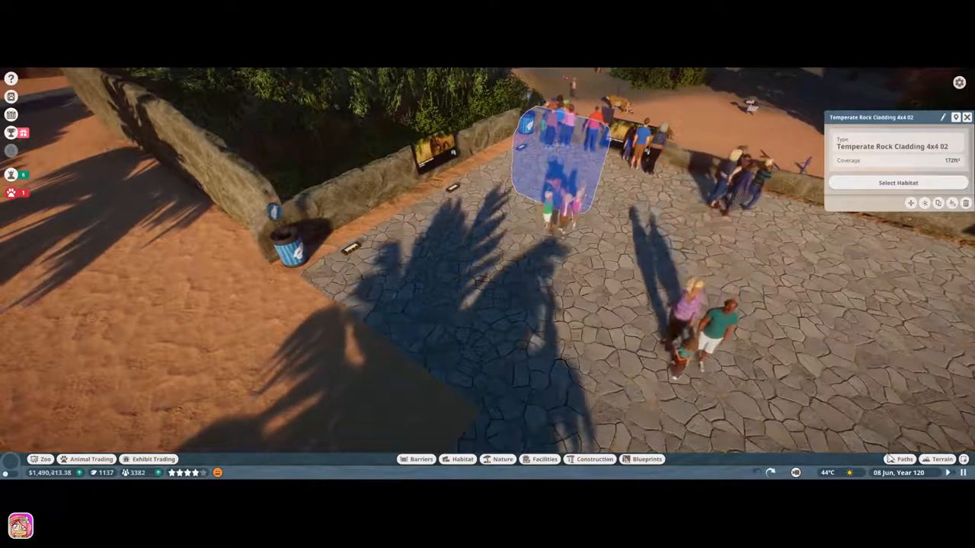
Close the rock cladding info panel, leaving the platform and education boards in view.
click(905, 460)
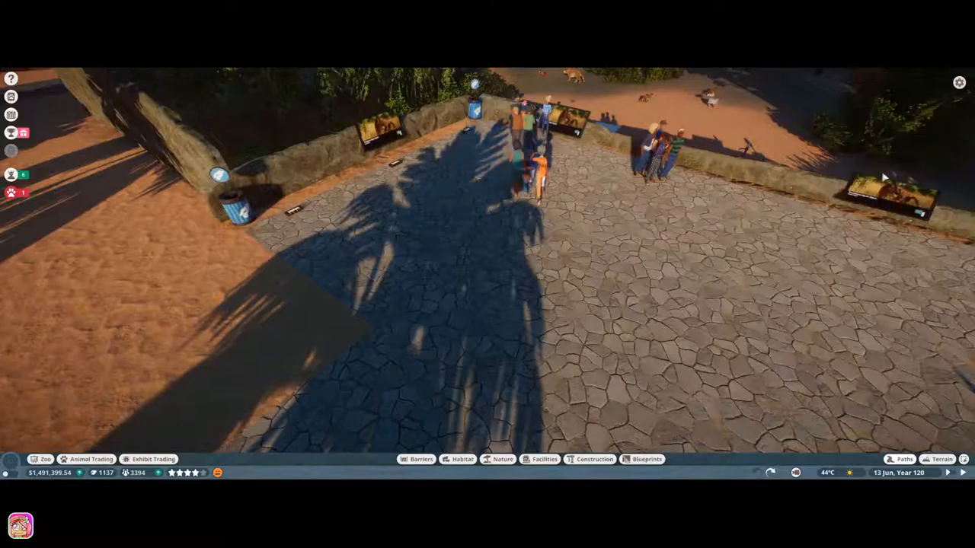
mouse_move(784, 277)
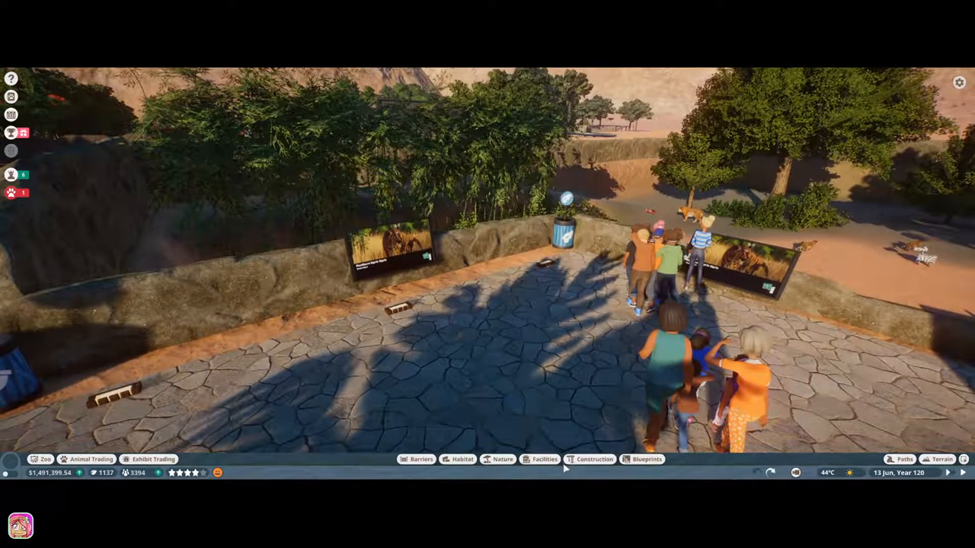
Filter the construction building pieces catalogue to Glass material only.
click(593, 460)
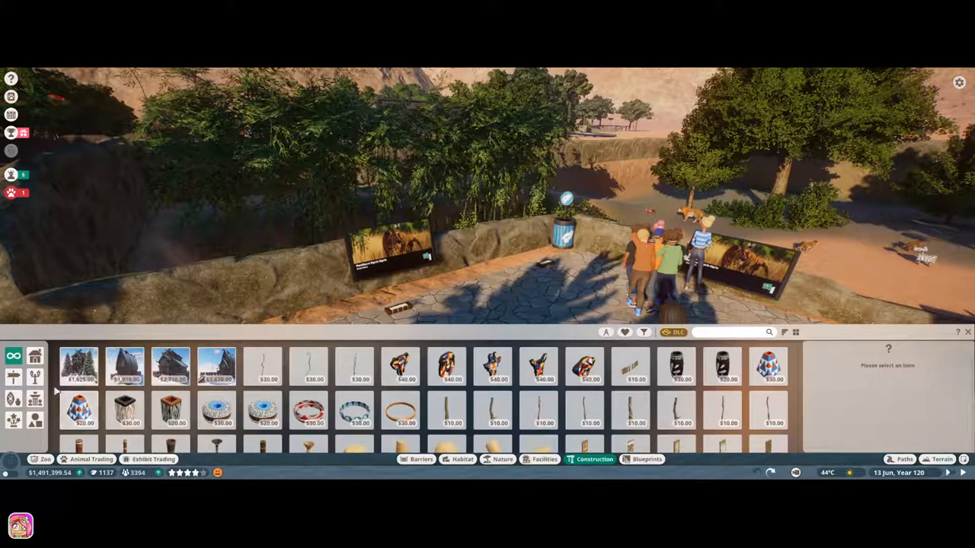
click(35, 356)
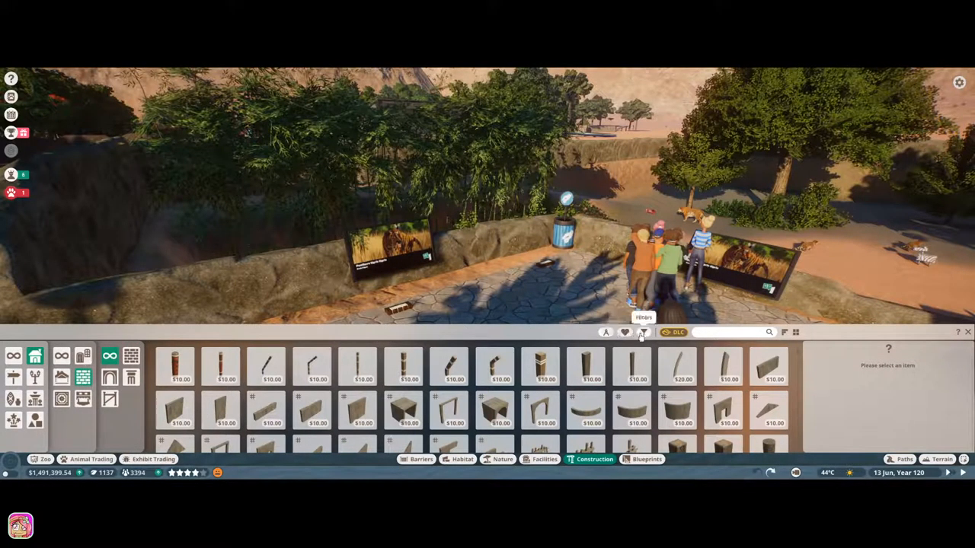
click(642, 332)
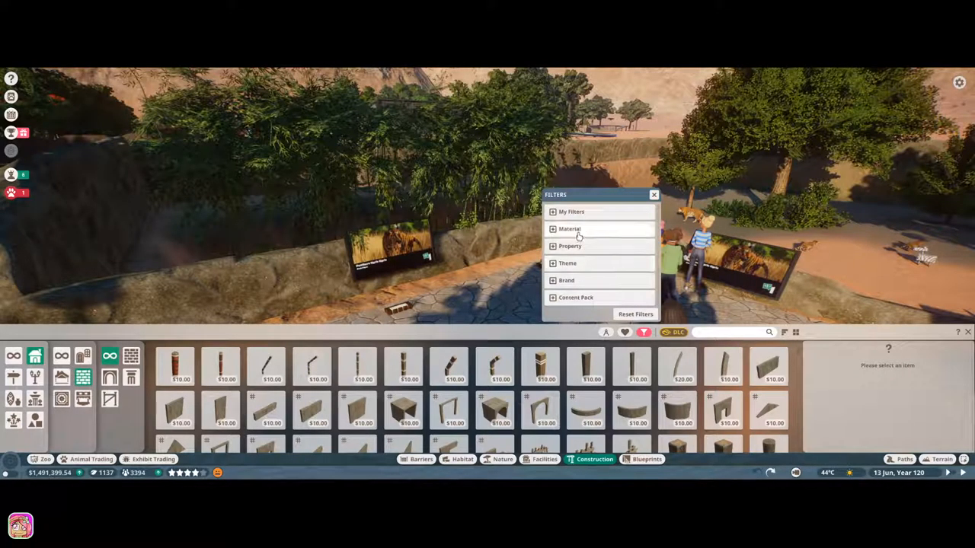
click(570, 229)
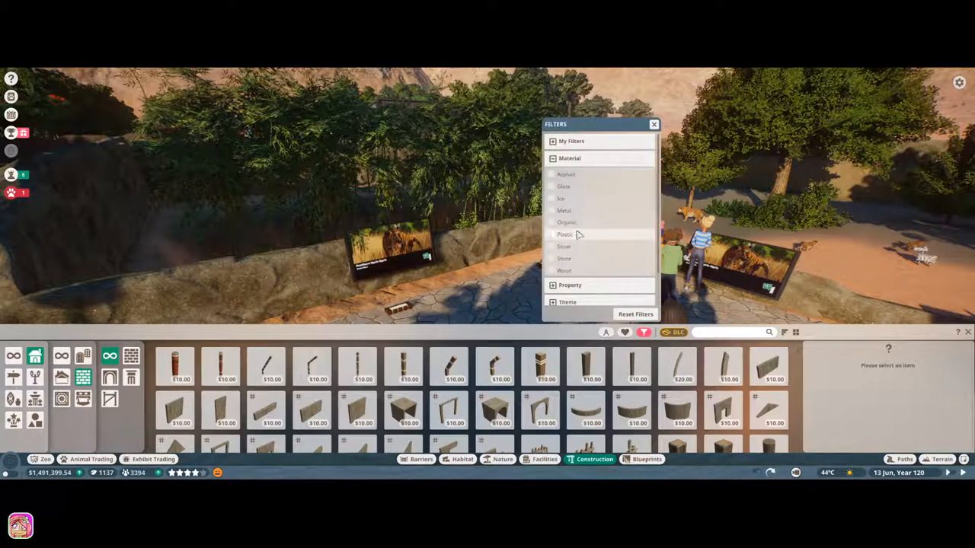
click(553, 186)
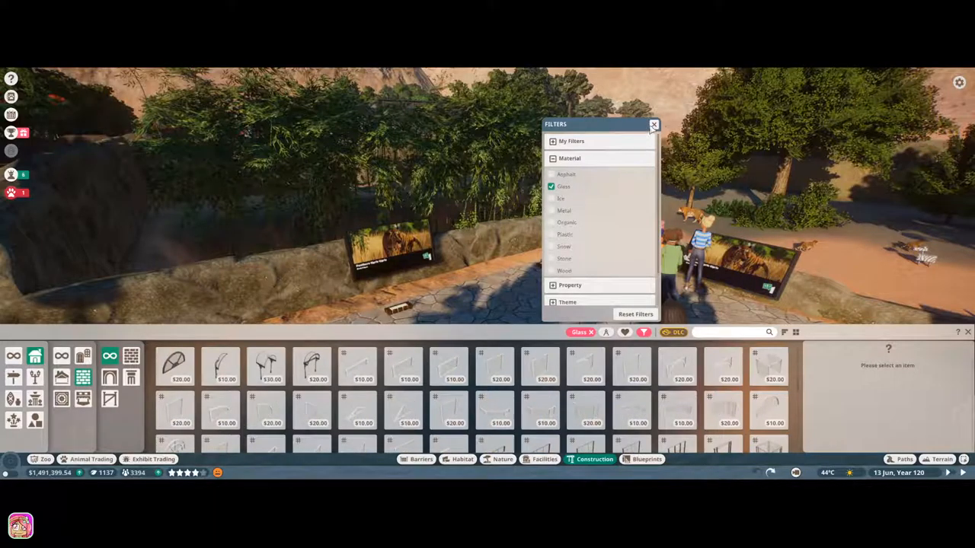
click(654, 125)
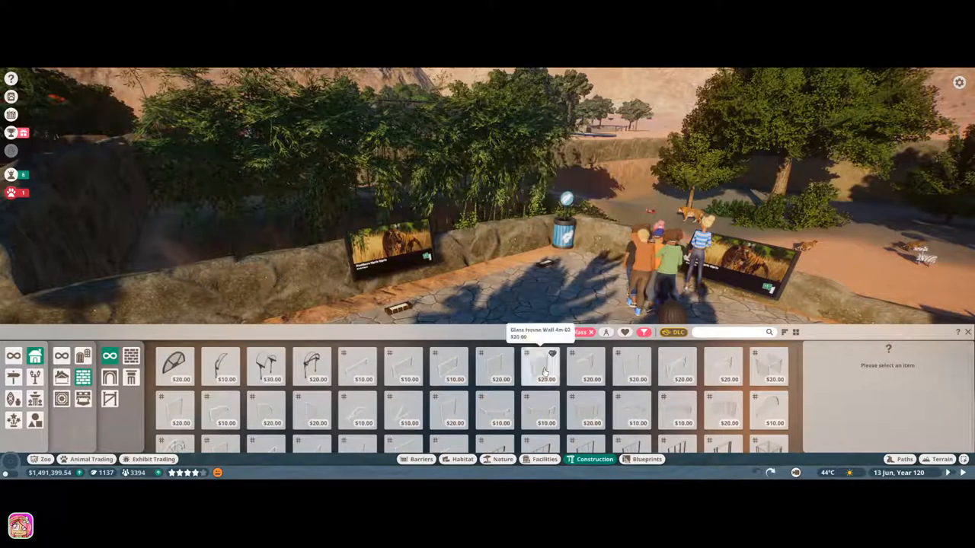
Place the glass arched wall piece along the rock wall behind the platform.
click(546, 367)
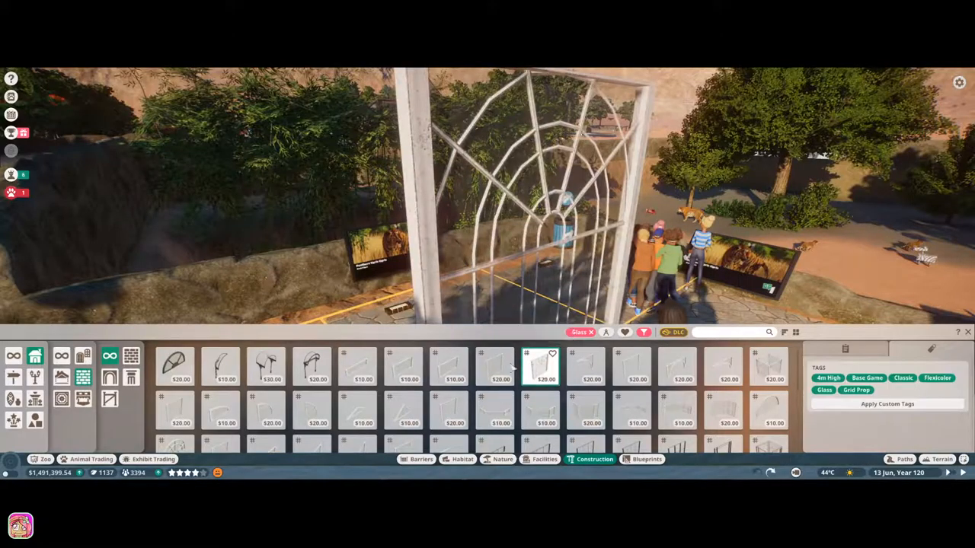
click(495, 365)
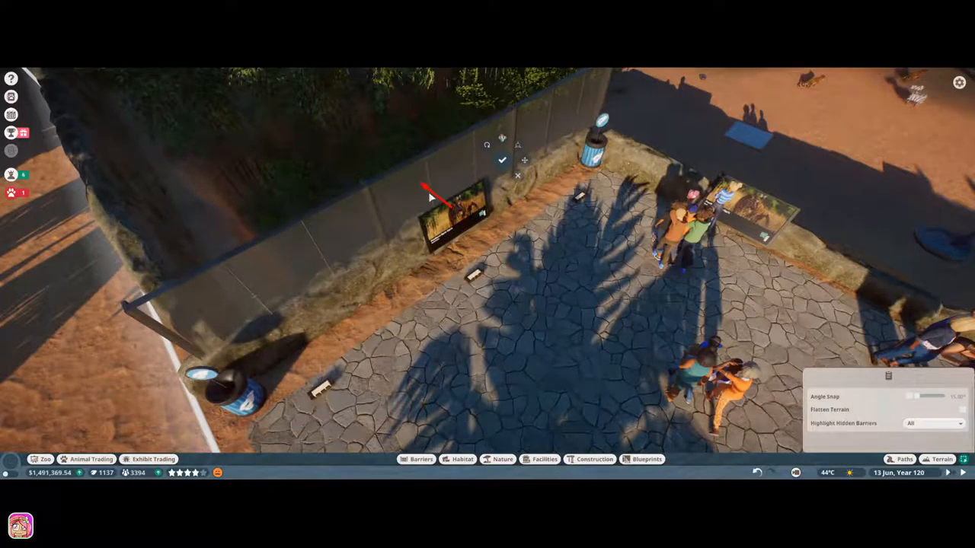
Select the placed glass wall panels as one group of three objects for editing.
click(502, 160)
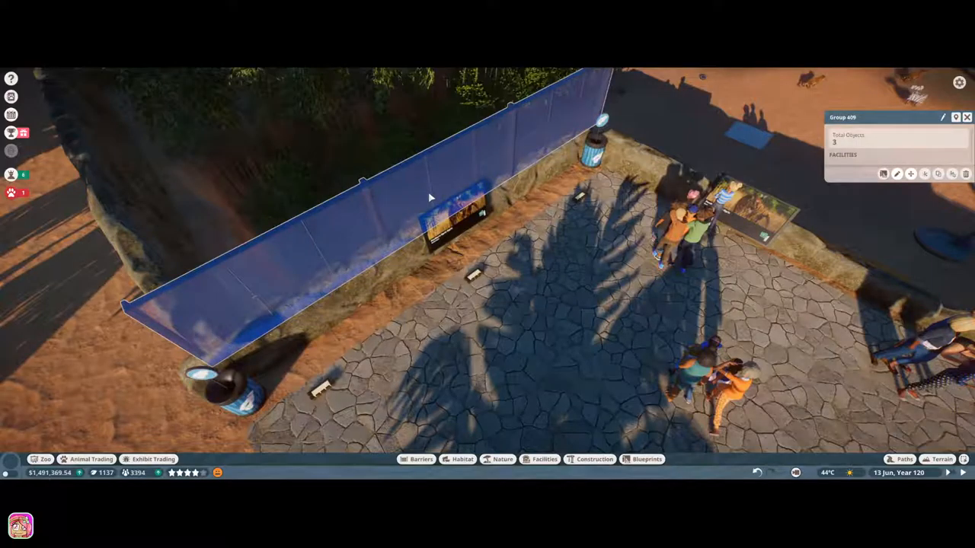
mouse_move(923, 186)
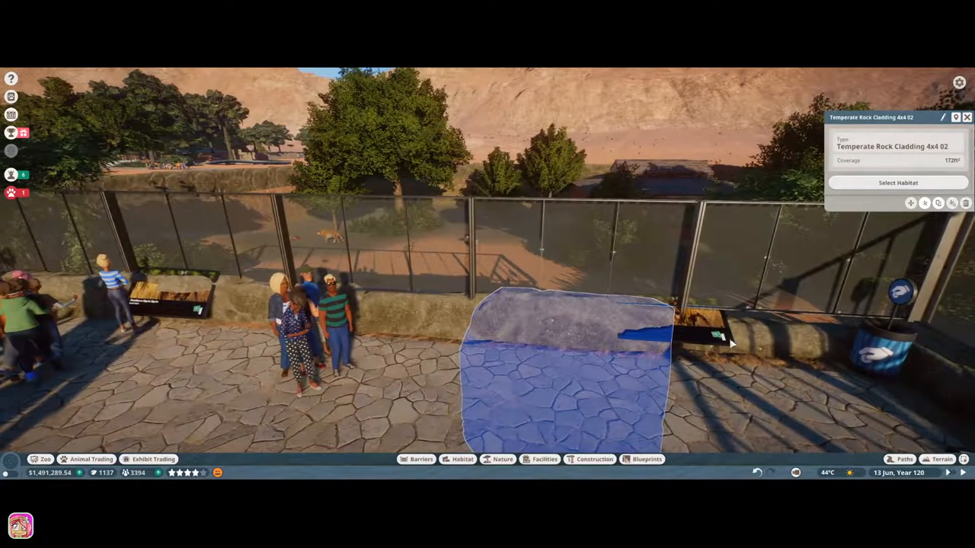
Place an education board on the low rock wall and reposition it in front of the glass barrier.
click(719, 338)
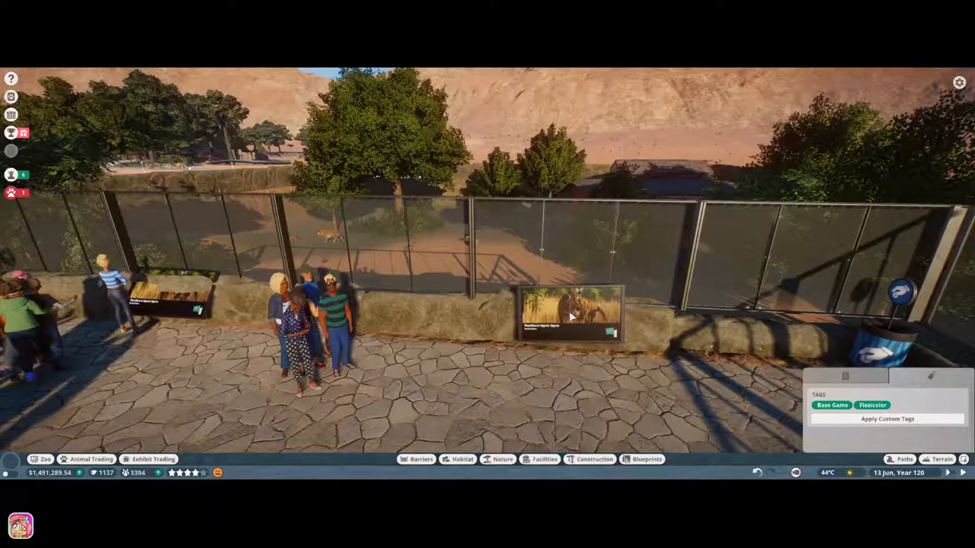
click(566, 312)
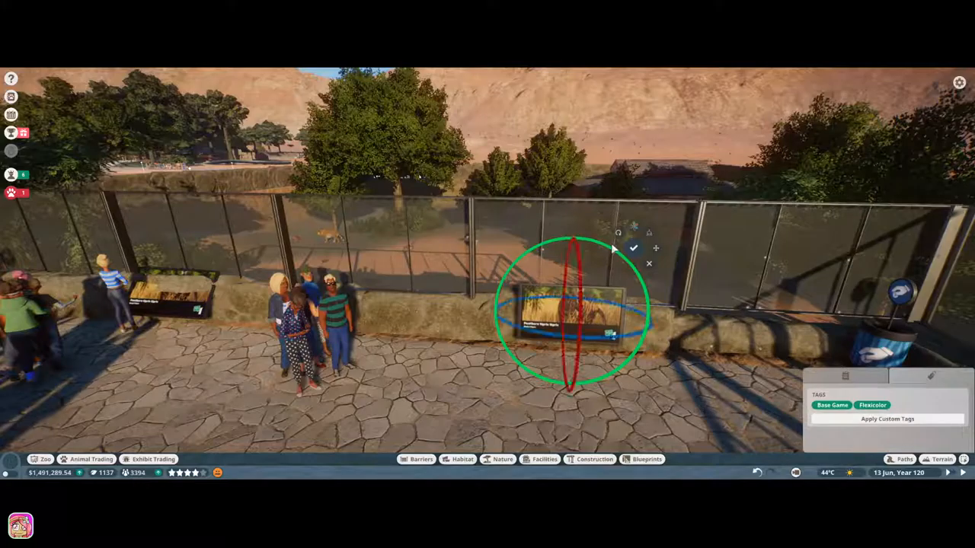
click(633, 249)
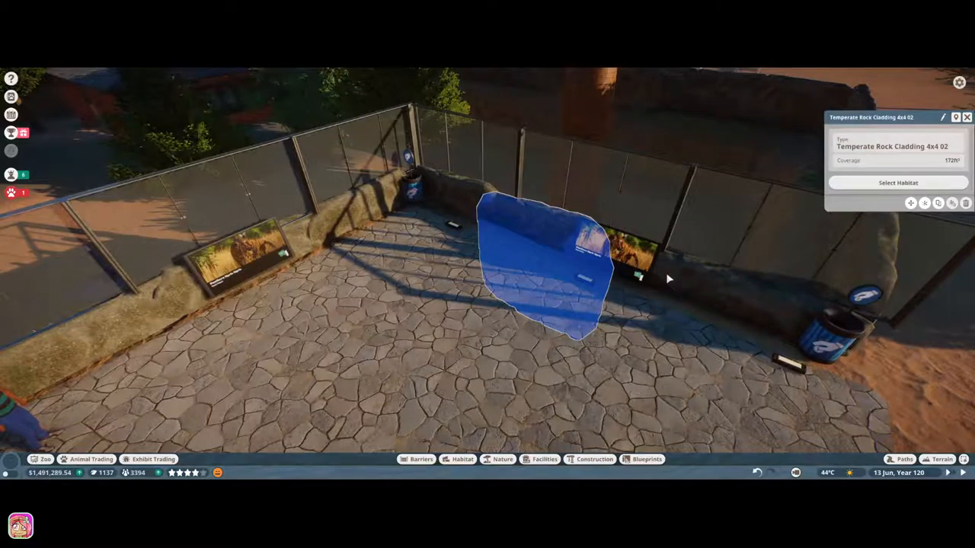
mouse_move(673, 286)
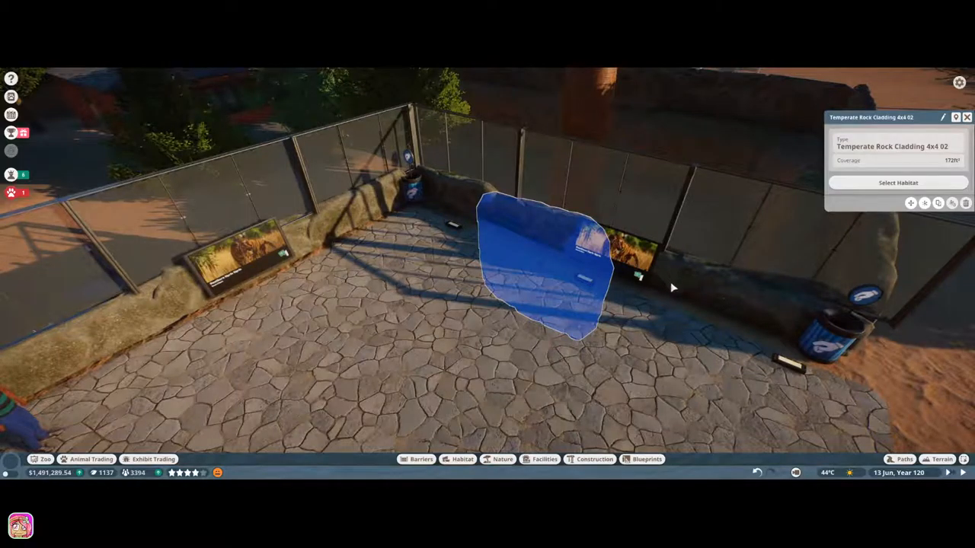
mouse_move(670, 277)
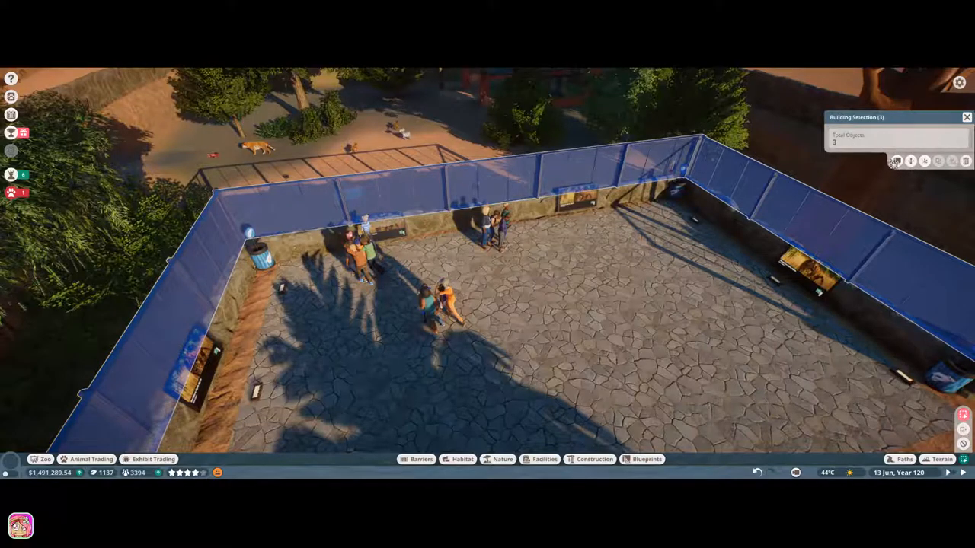
mouse_move(896, 162)
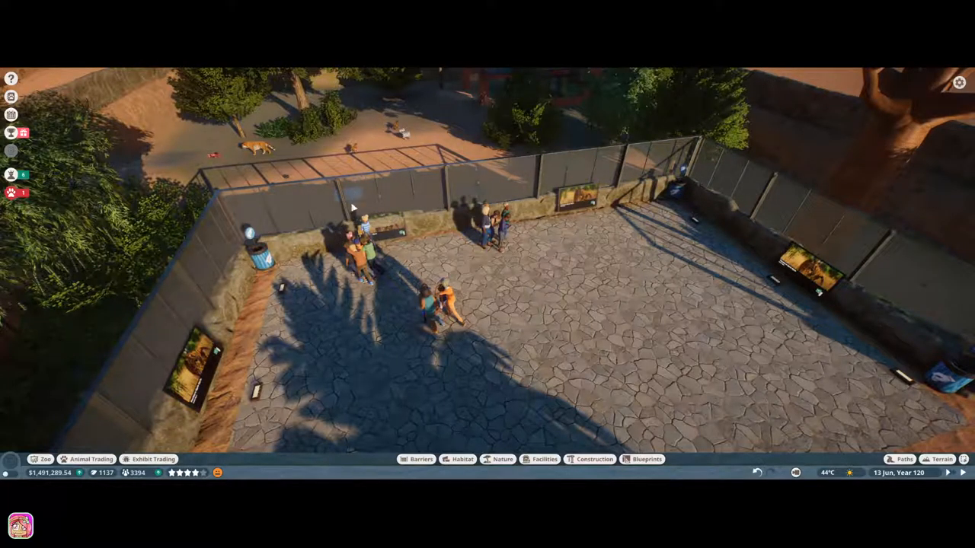
mouse_move(438, 464)
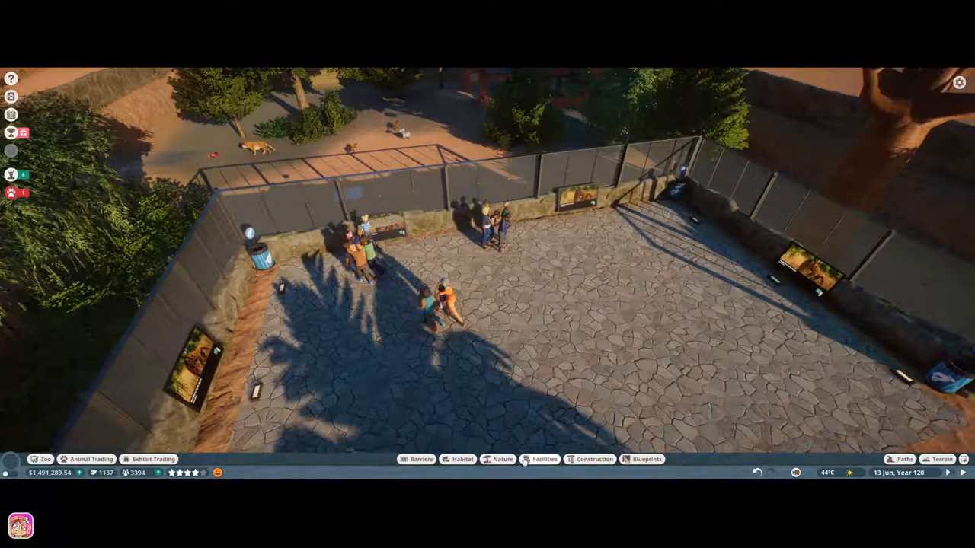
Bring up the construction pieces catalogue and scroll to the grey stone wall pieces.
click(543, 460)
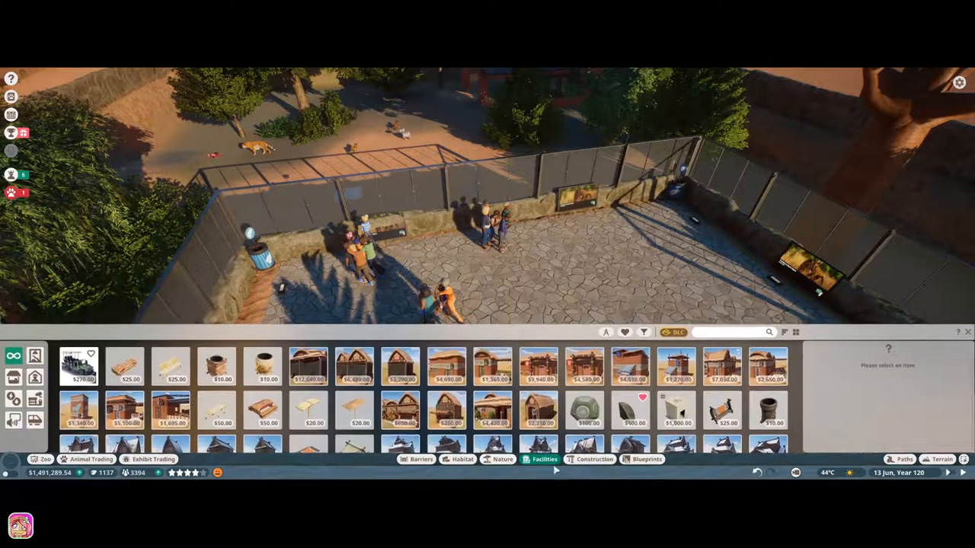
click(594, 460)
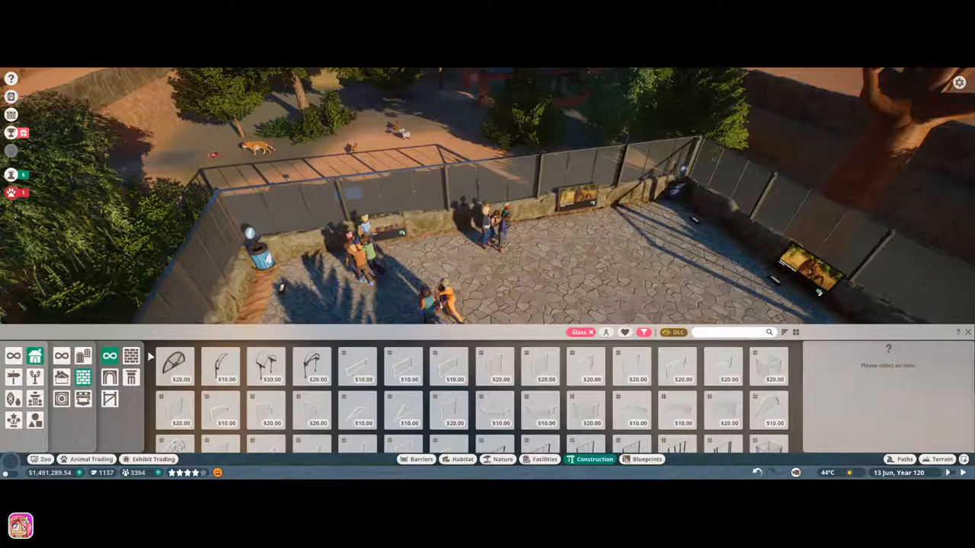
mouse_move(131, 356)
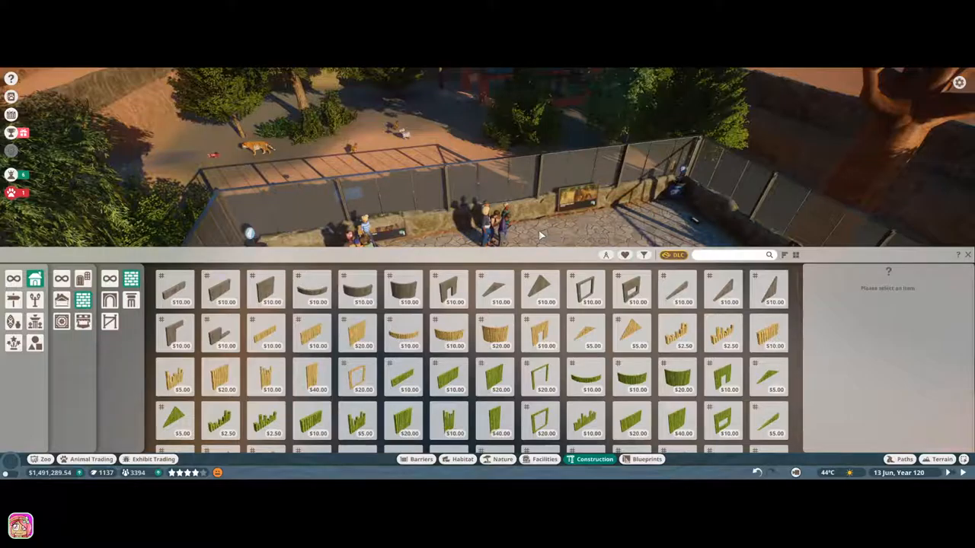
mouse_move(768, 289)
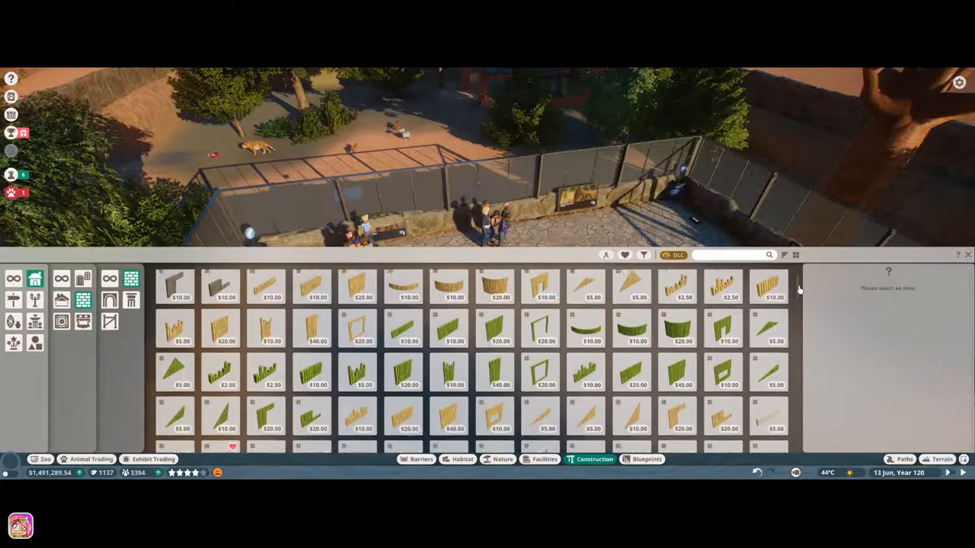
scroll(down, 3)
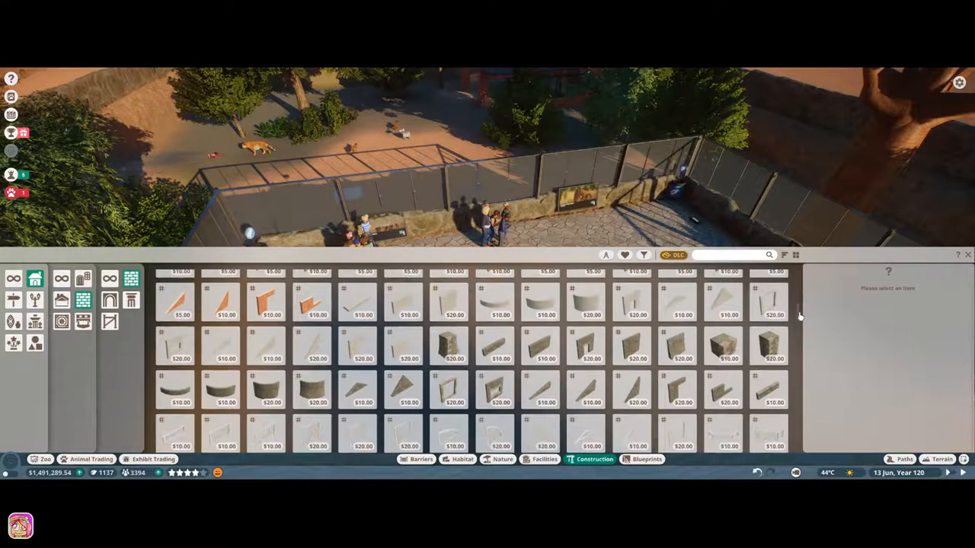
mouse_move(633, 347)
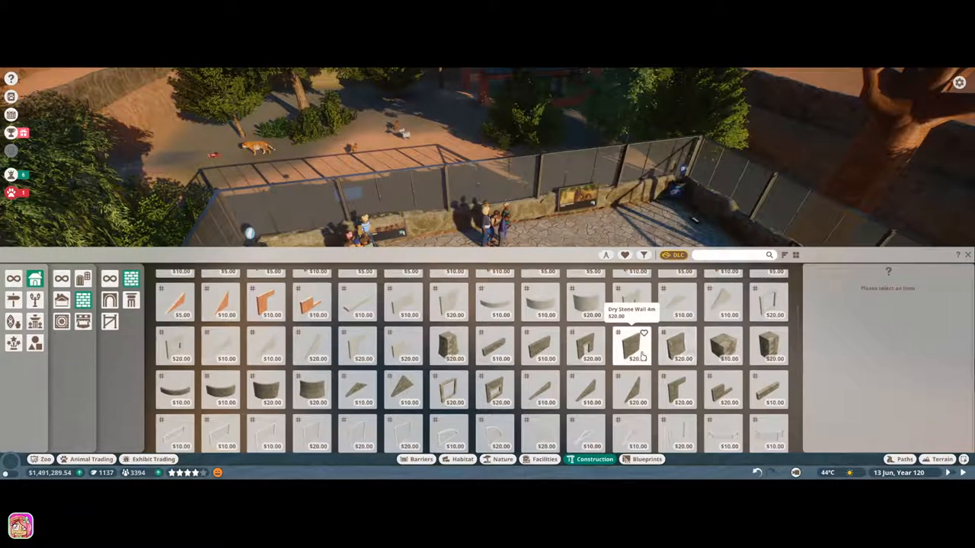
Pick the tall grey stone wall buttress piece for the platform's far corner.
click(632, 347)
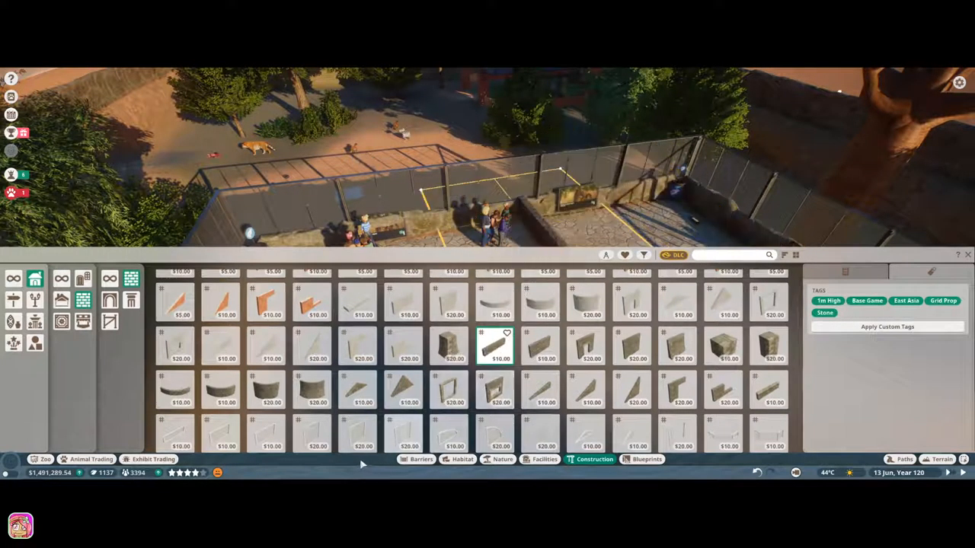
mouse_move(363, 430)
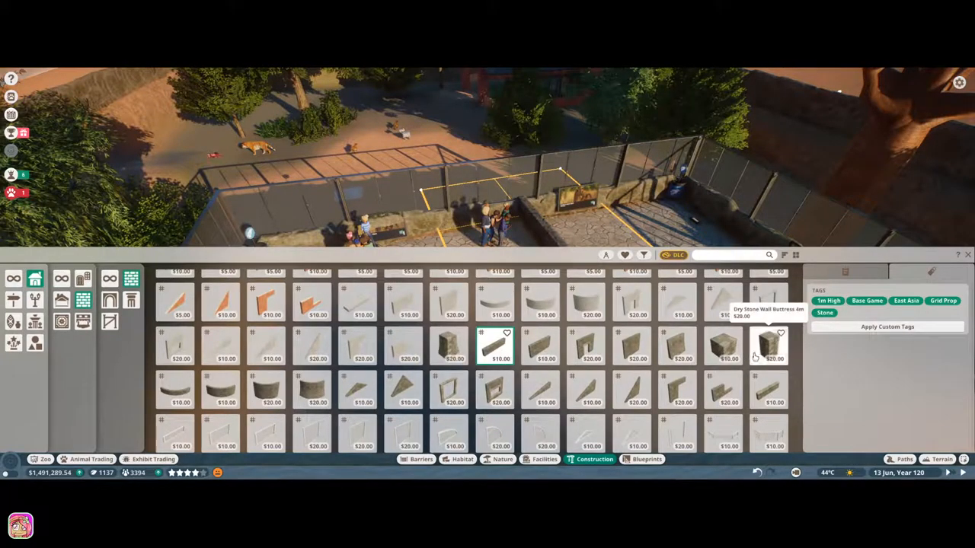
click(769, 347)
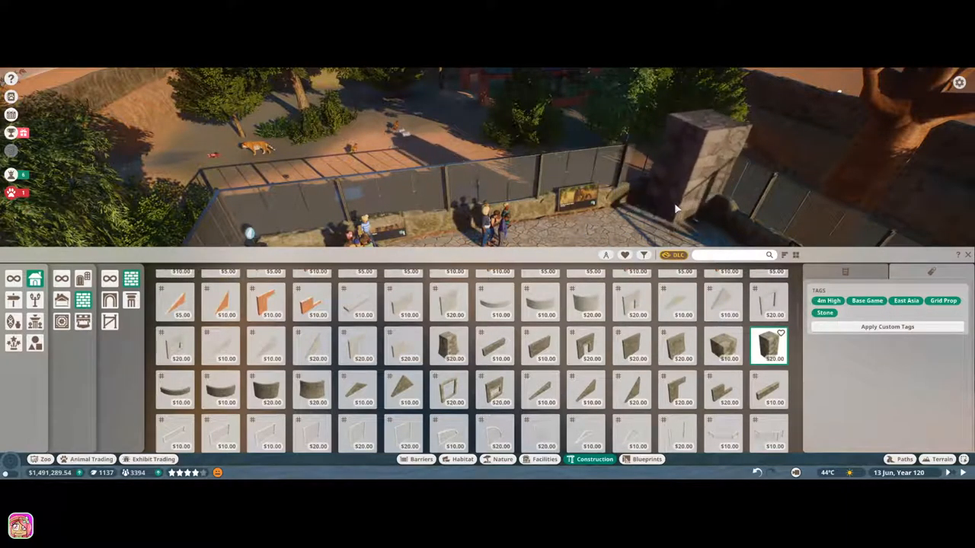
mouse_move(679, 174)
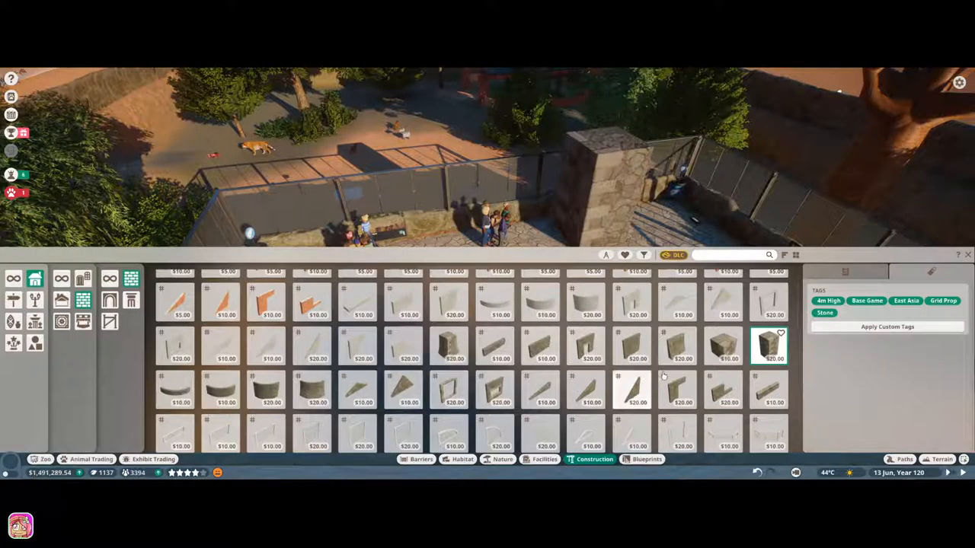
mouse_move(586, 348)
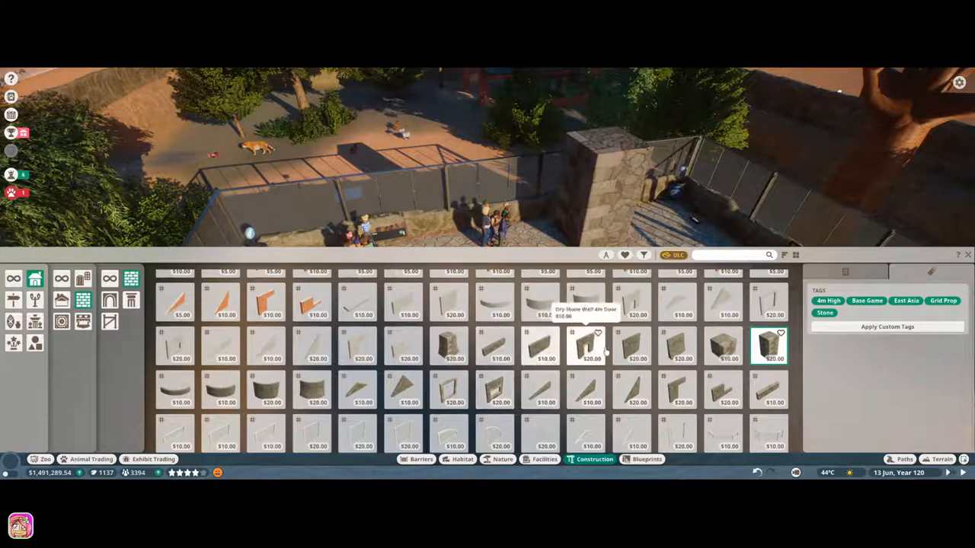
mouse_move(724, 344)
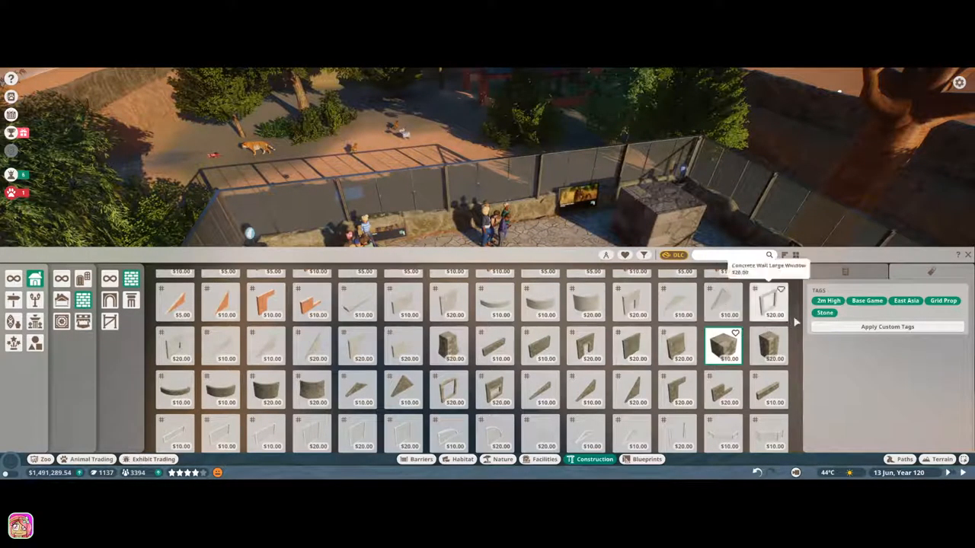
Choose the dark plank wall piece to stand beside the stone block at the back.
scroll(down, 3)
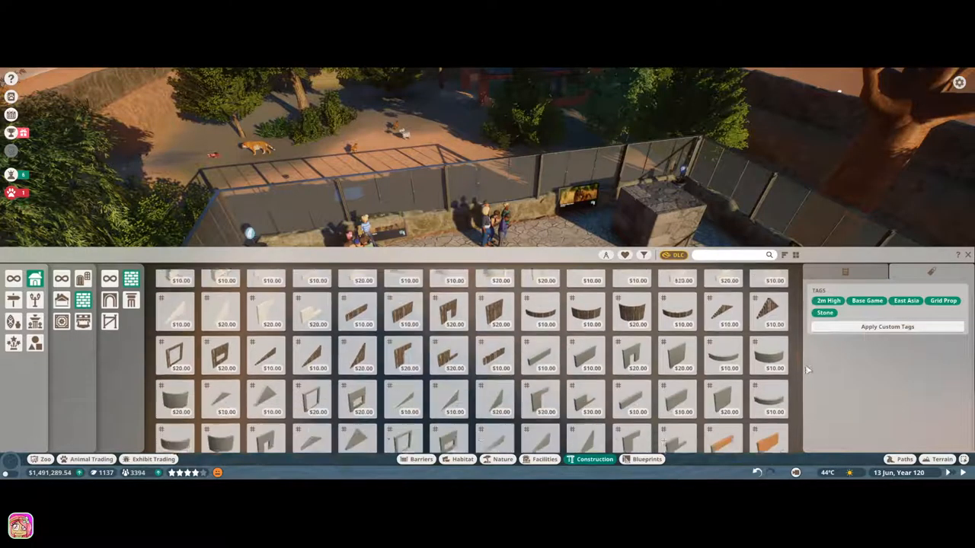
scroll(down, 3)
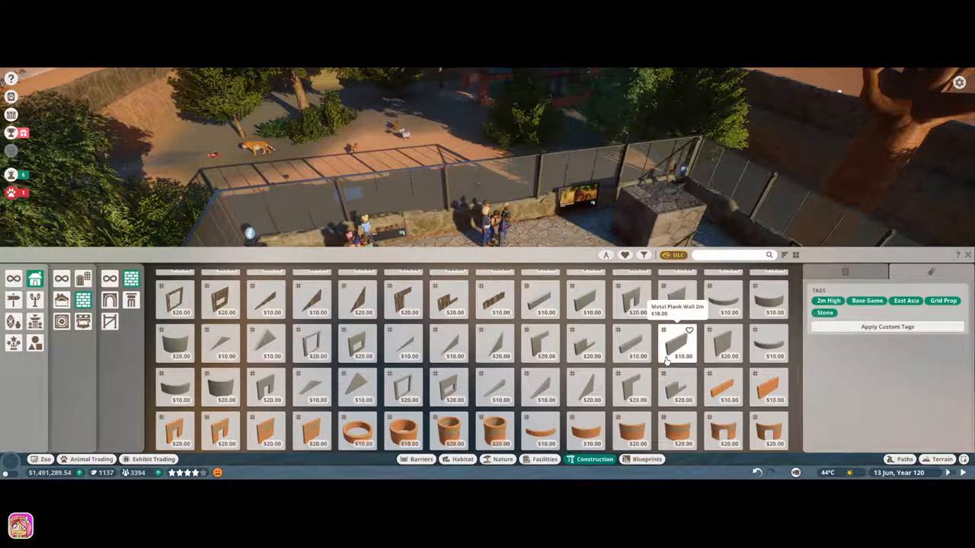
click(676, 343)
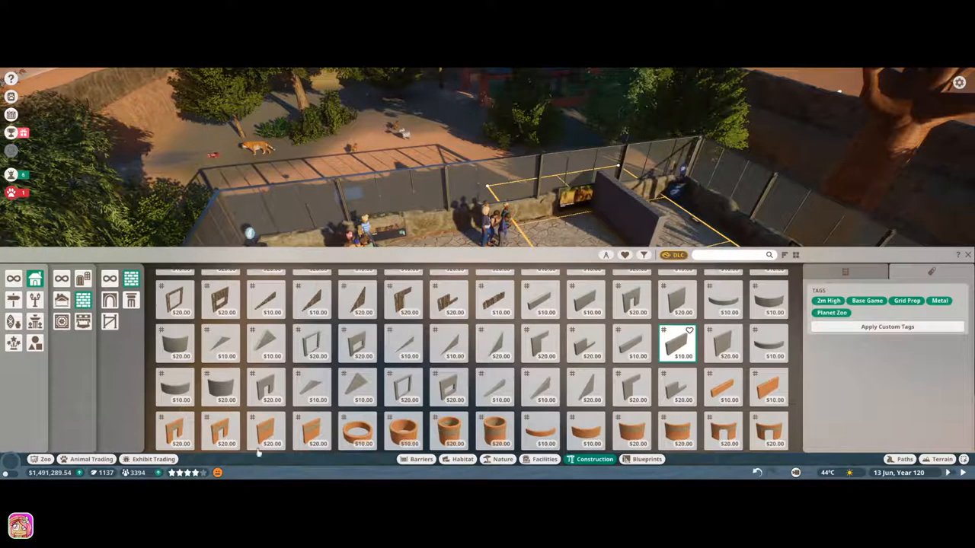
mouse_move(448, 390)
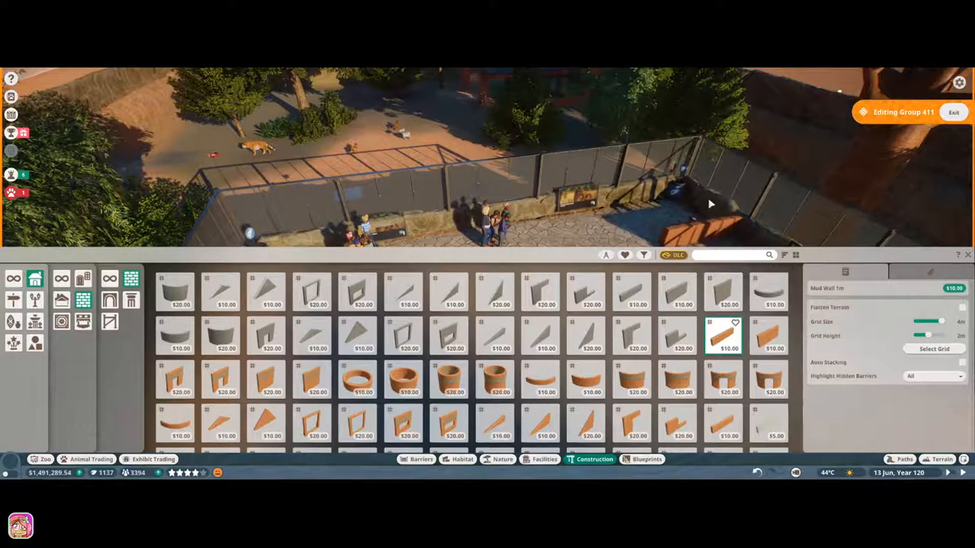
mouse_move(767, 293)
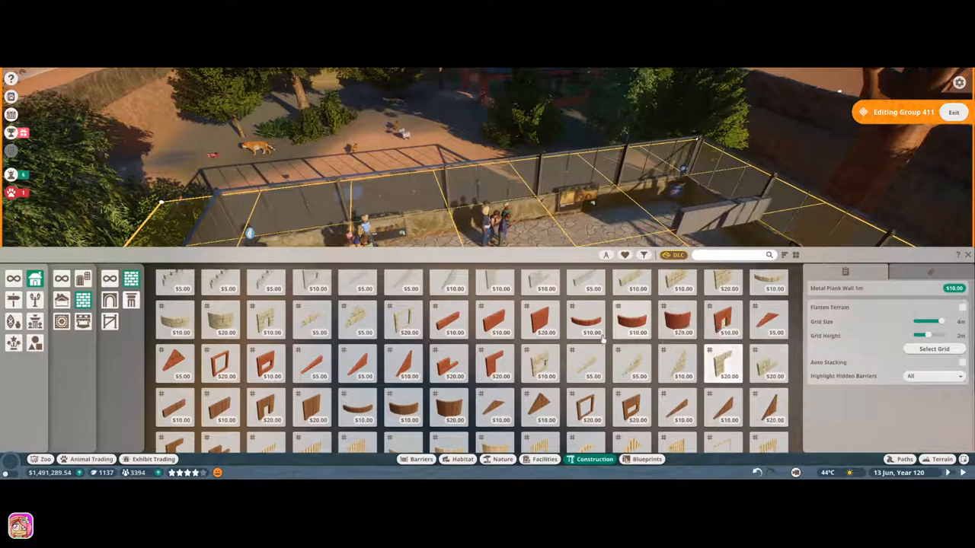
mouse_move(495, 408)
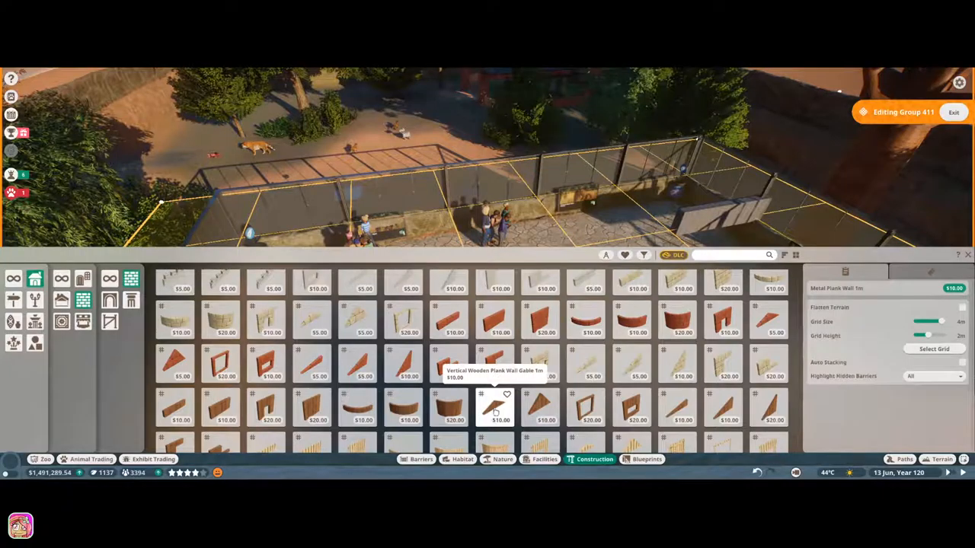
Set a temperate wall cap piece along the top of the platform's back wall.
click(632, 281)
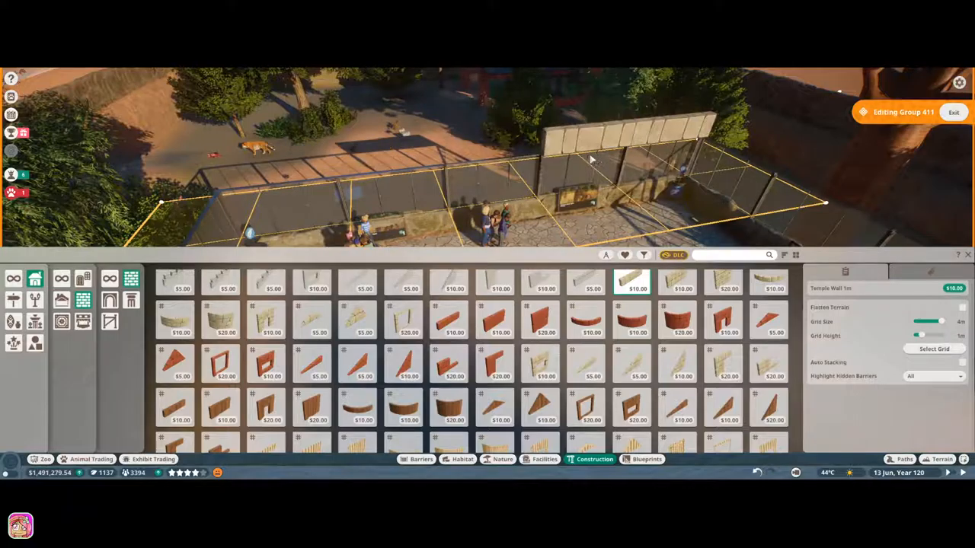
click(343, 201)
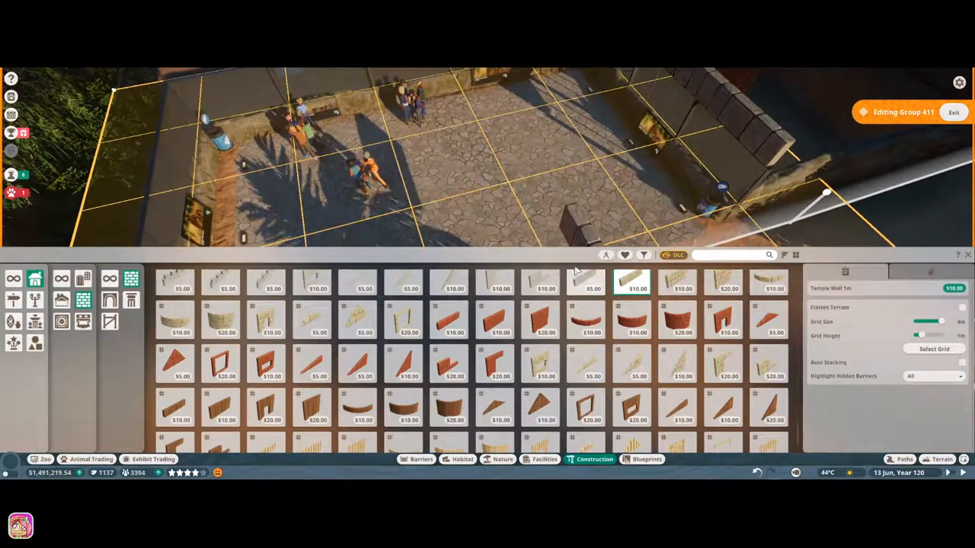
mouse_move(541, 320)
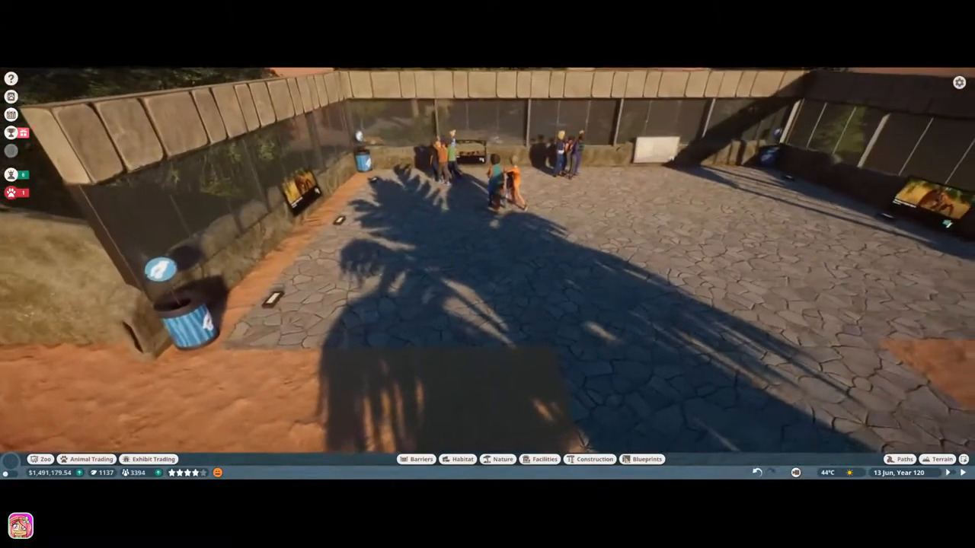
scroll(down, 3)
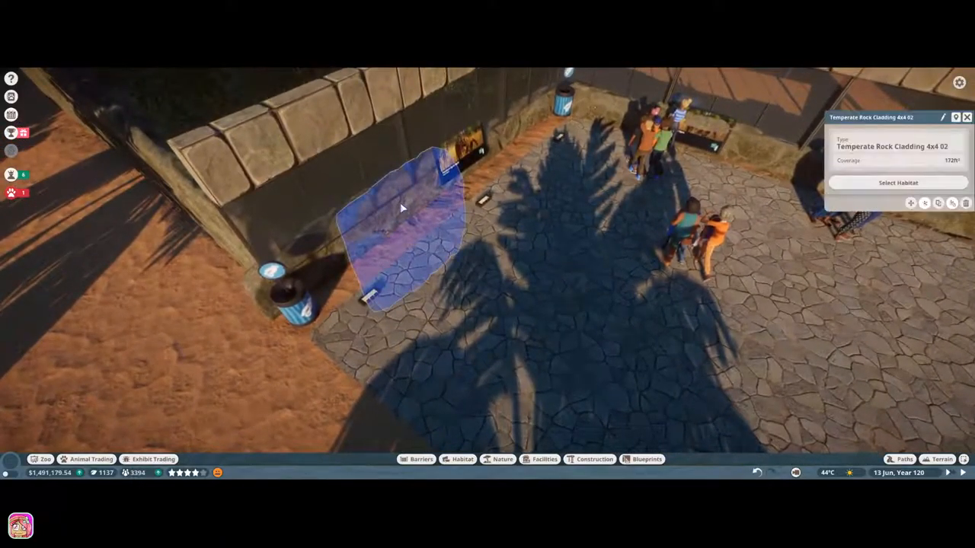
mouse_move(396, 157)
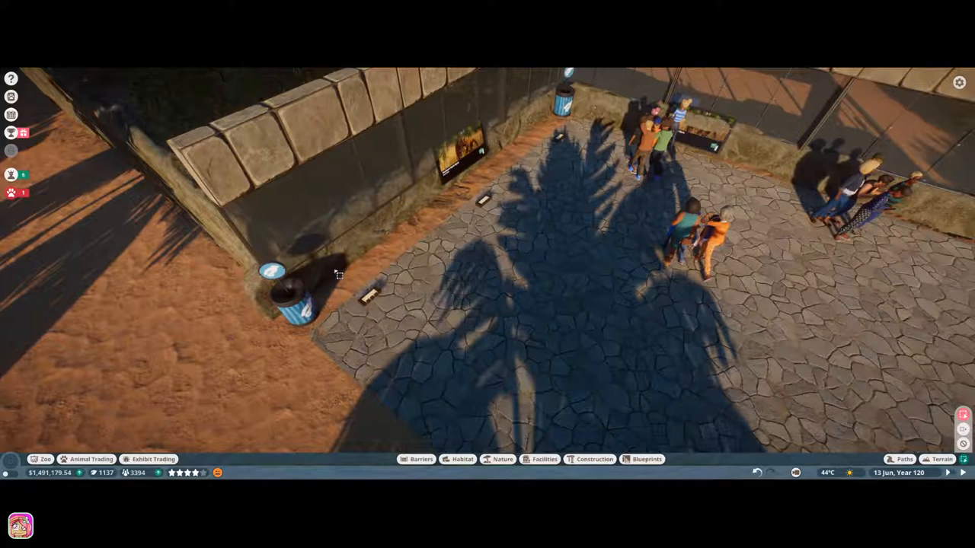
Mount habitat education boards on the left and back glass walls and set one to Bengal Tiger.
click(338, 266)
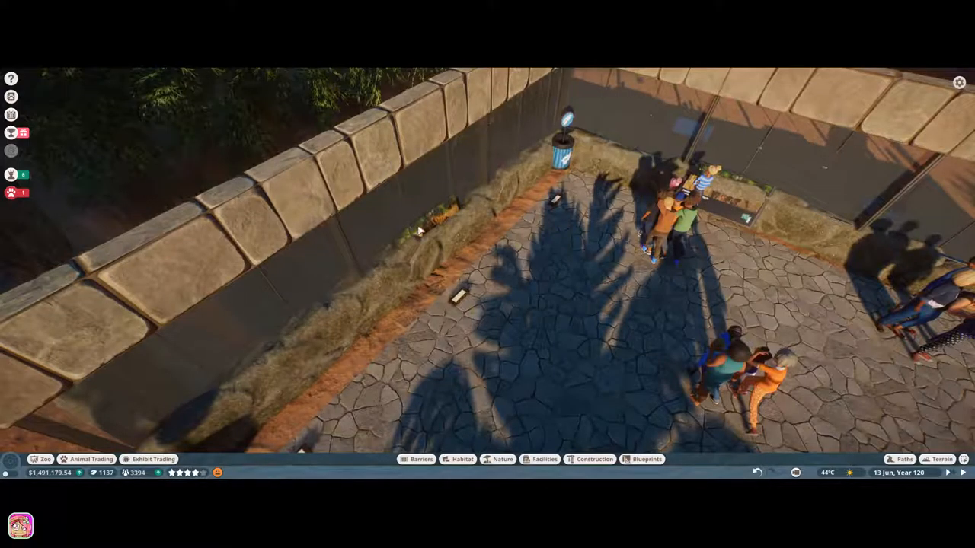
mouse_move(441, 219)
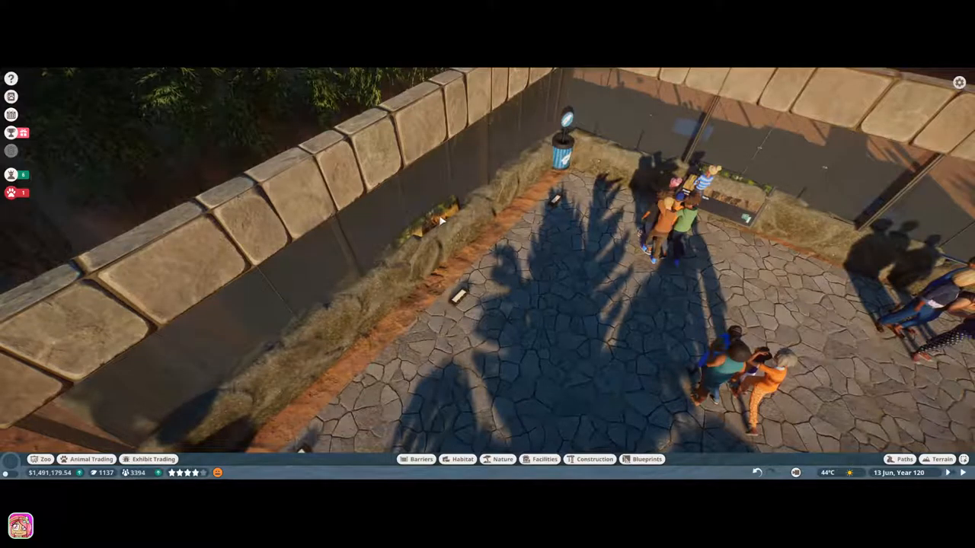
click(438, 221)
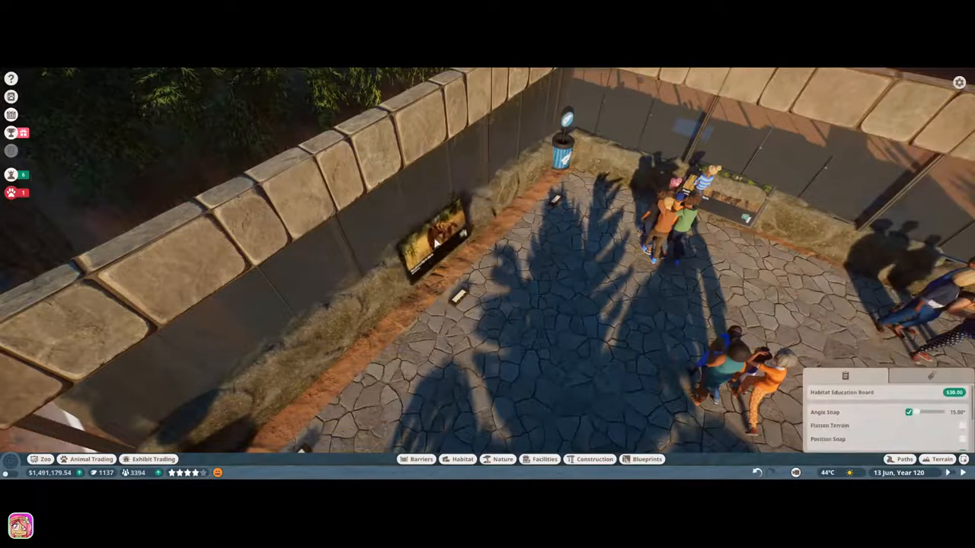
click(439, 231)
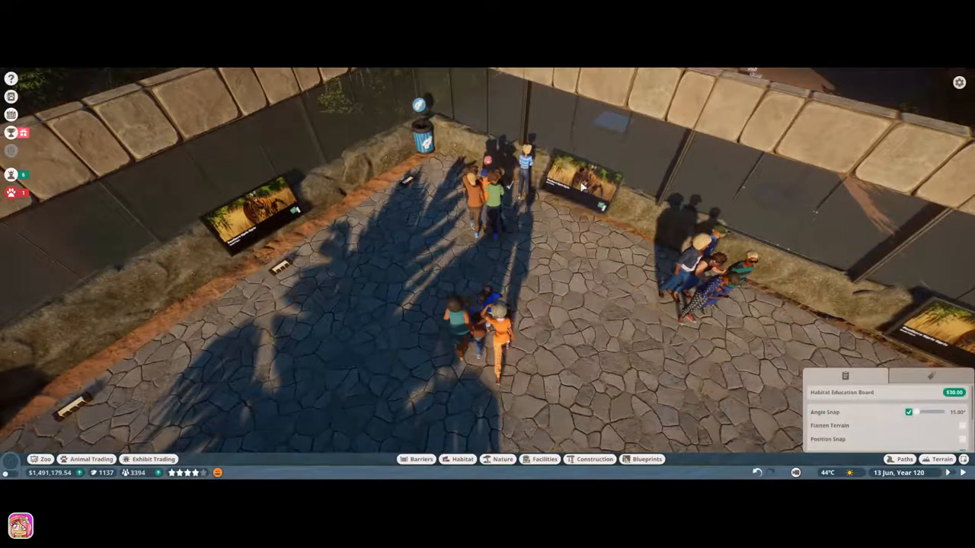
click(582, 182)
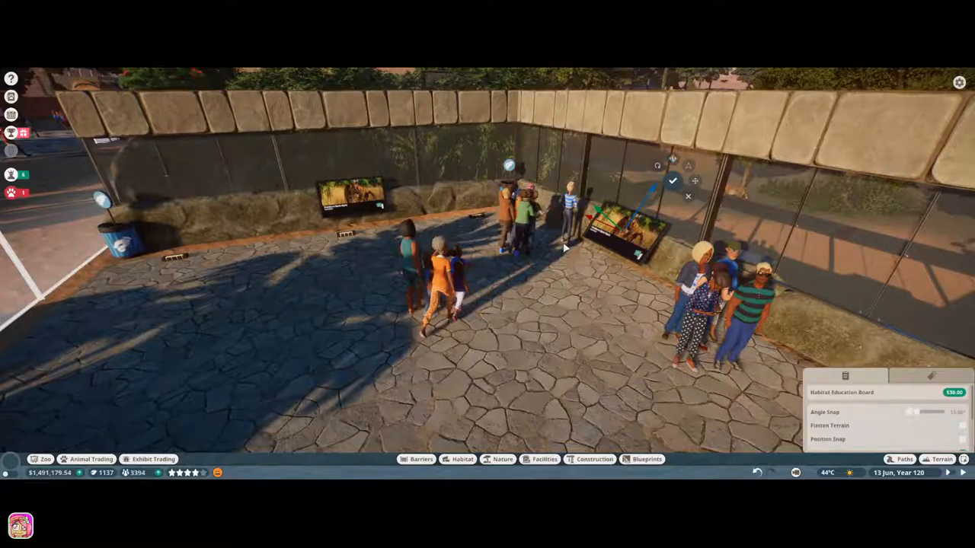
click(673, 180)
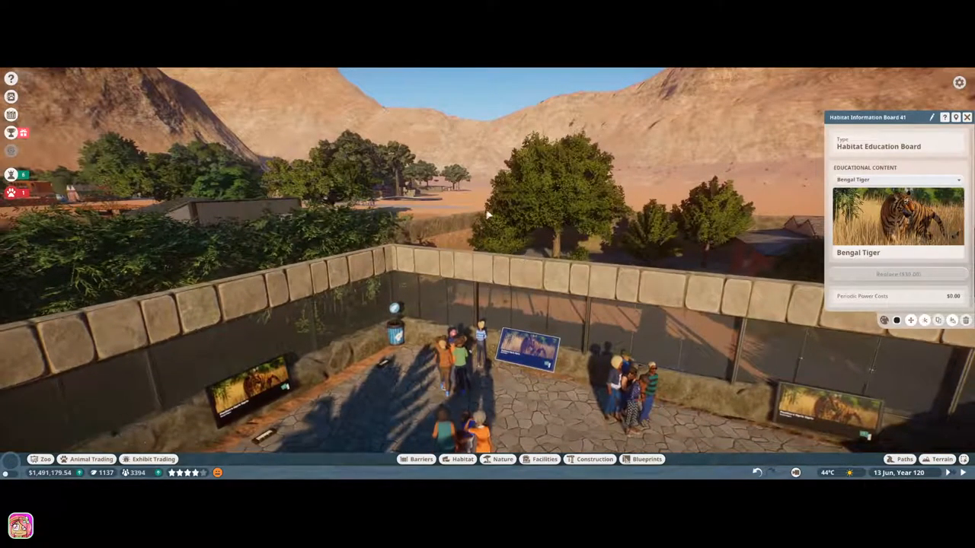
mouse_move(959, 134)
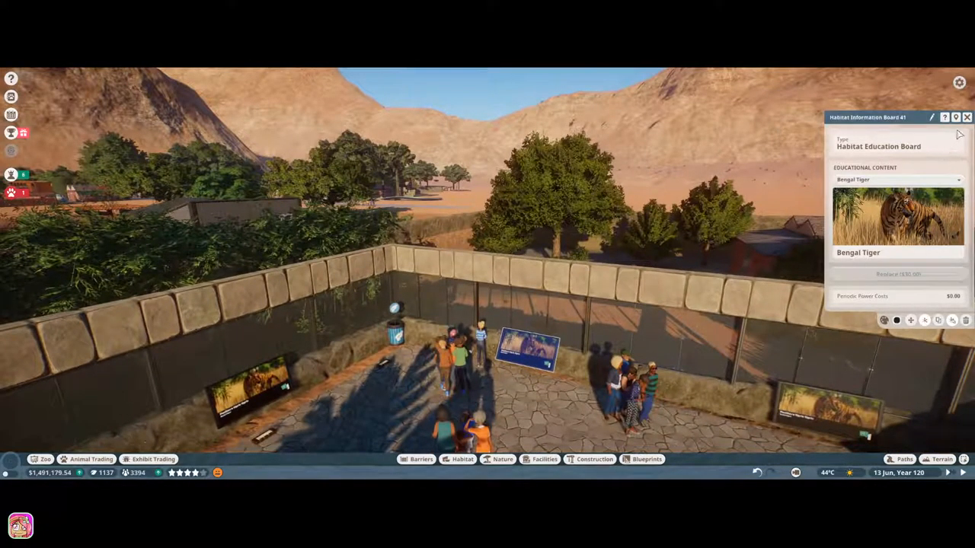
Close the board details and browse the Construction catalogue's Pitched Roofs category.
click(967, 116)
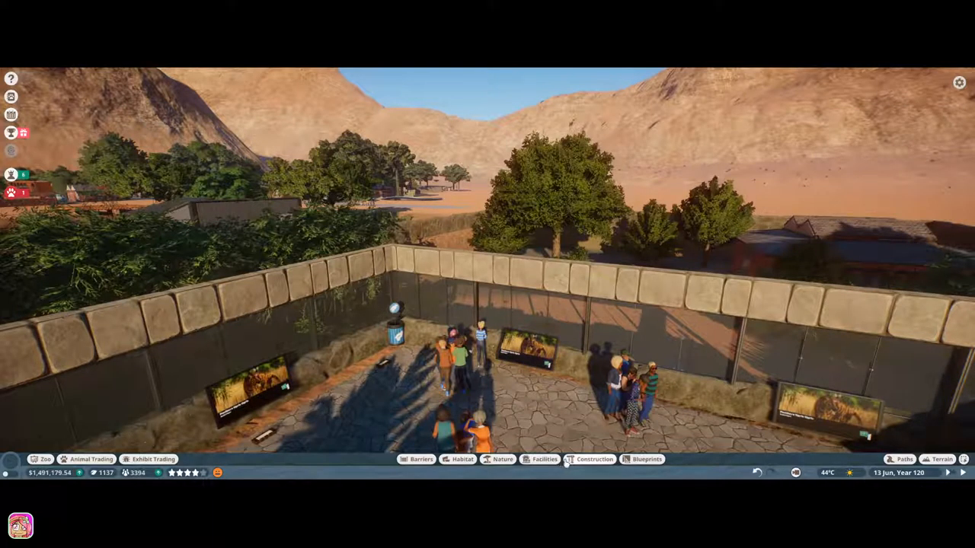
click(594, 460)
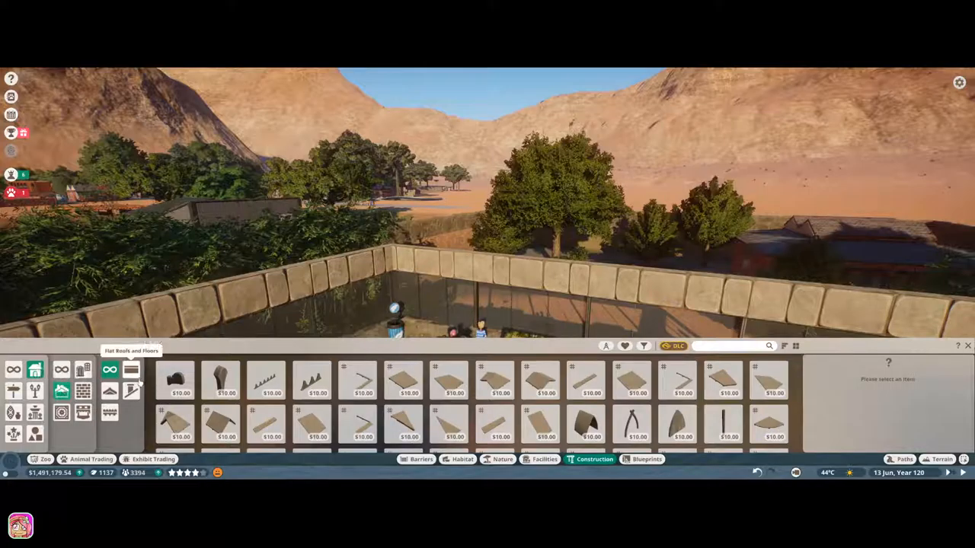
click(110, 389)
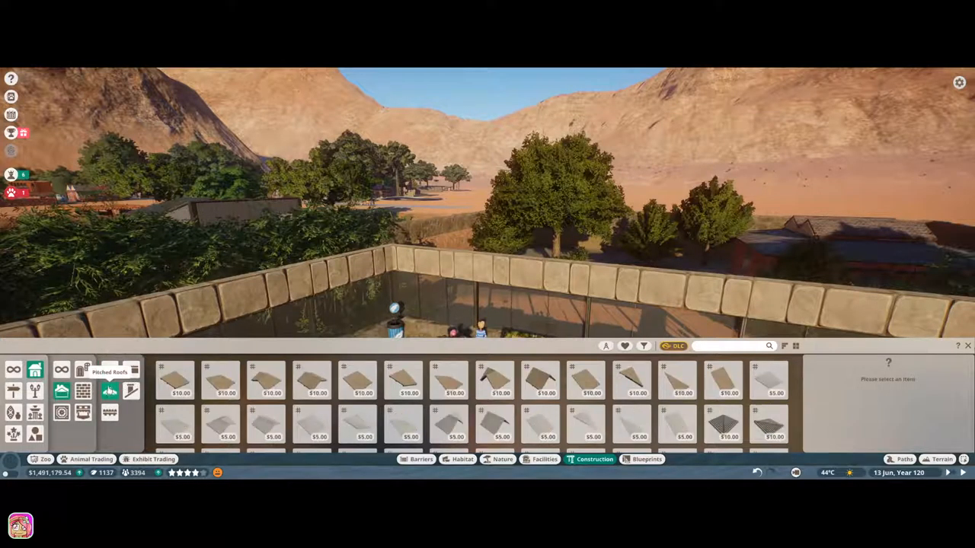
mouse_move(358, 425)
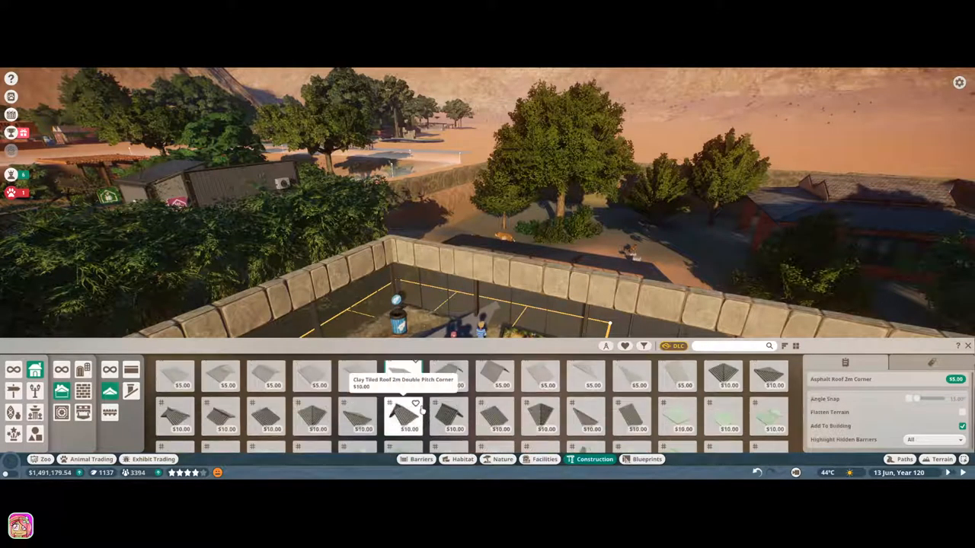
Choose a Clay Tiled Roof 2m piece and lay a placement grid over the viewing area.
click(403, 417)
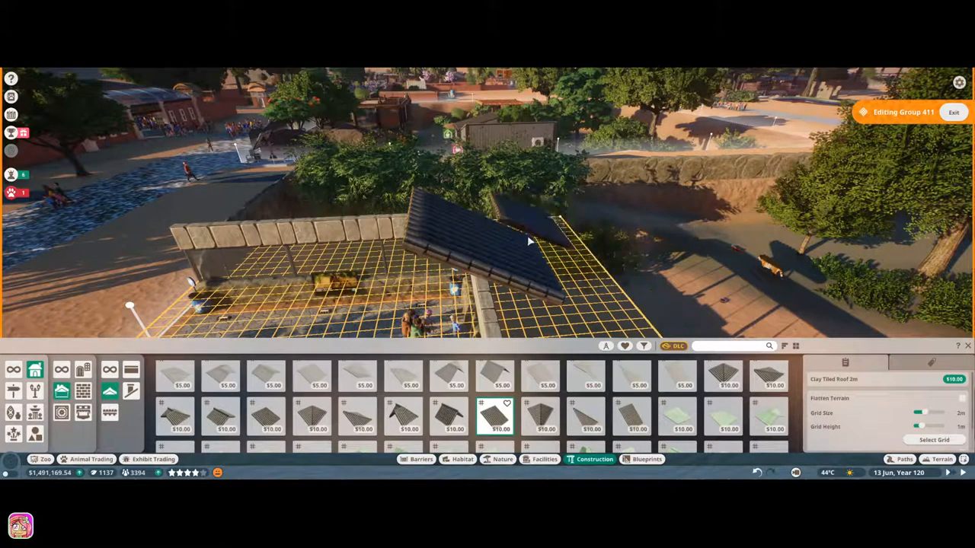
click(530, 240)
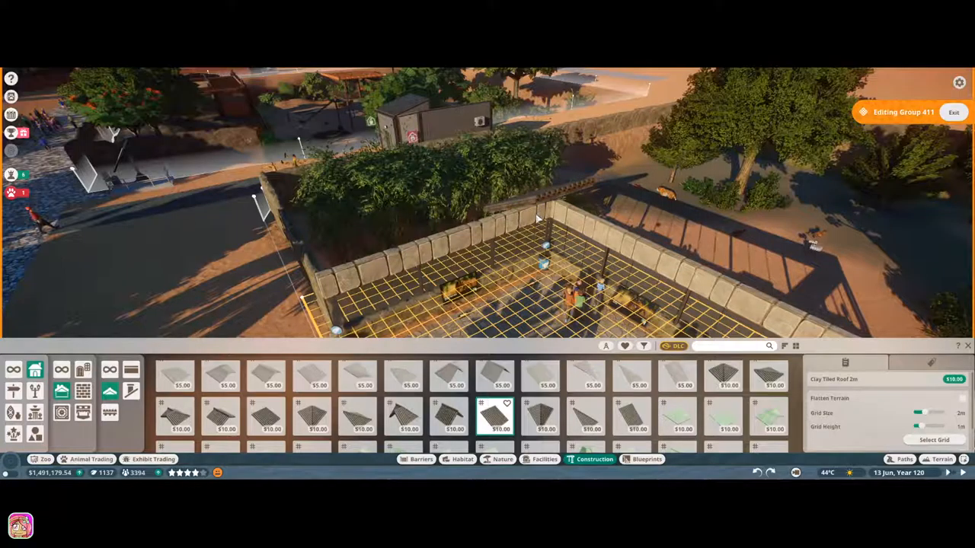
Lay Clay Tiled Roof 2m pieces along the right-hand wall of the viewing area.
click(541, 213)
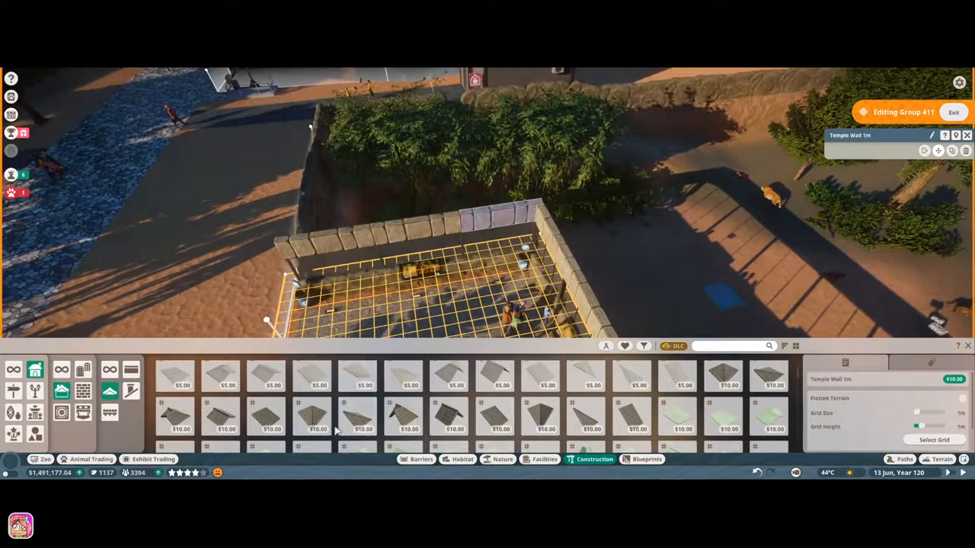
click(357, 417)
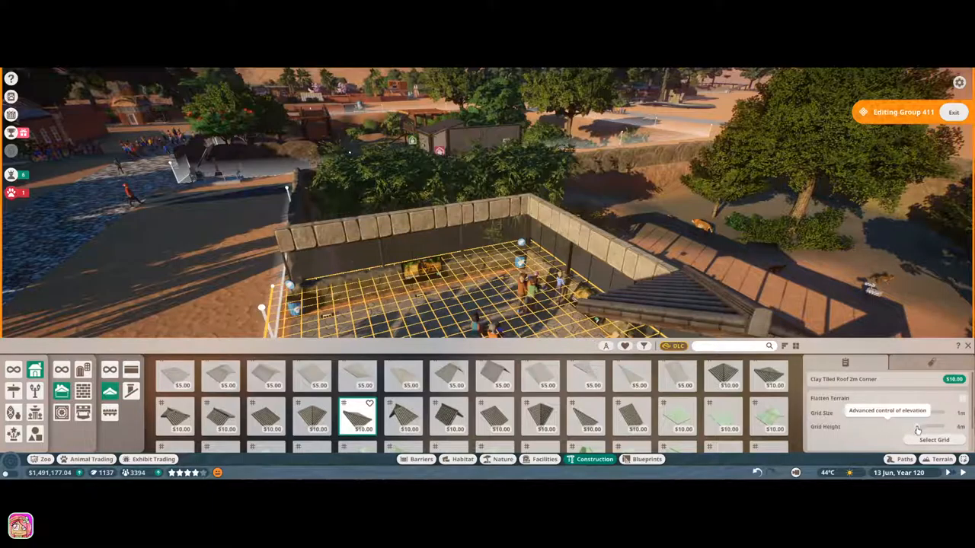
mouse_move(914, 419)
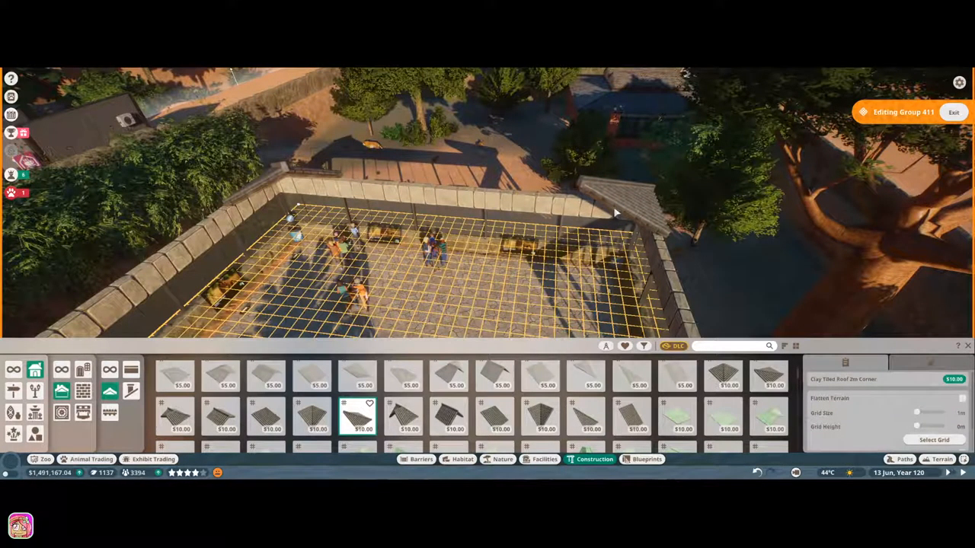
Place the Clay Tiled Roof Jet Corner piece, then choose the plain Clay Tiled Roof Jet piece.
click(616, 213)
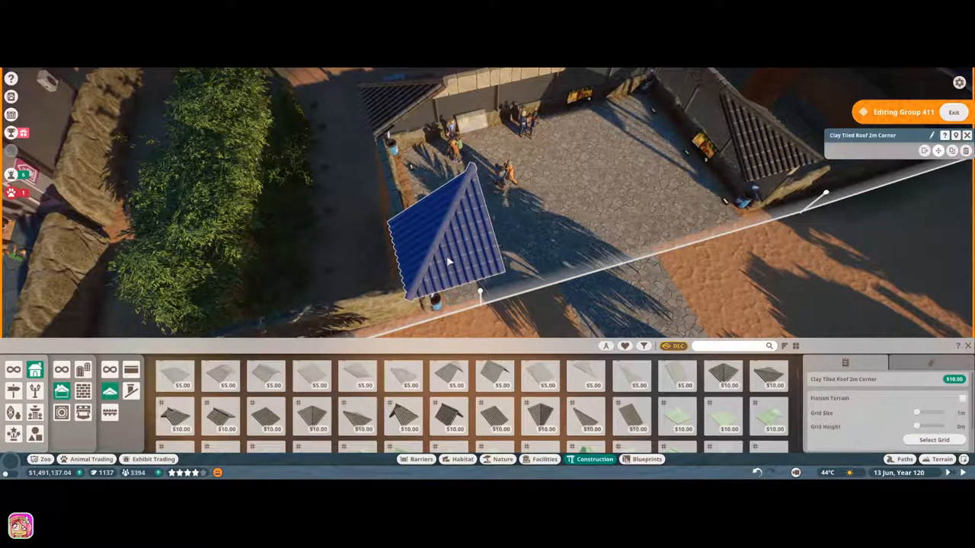
mouse_move(276, 484)
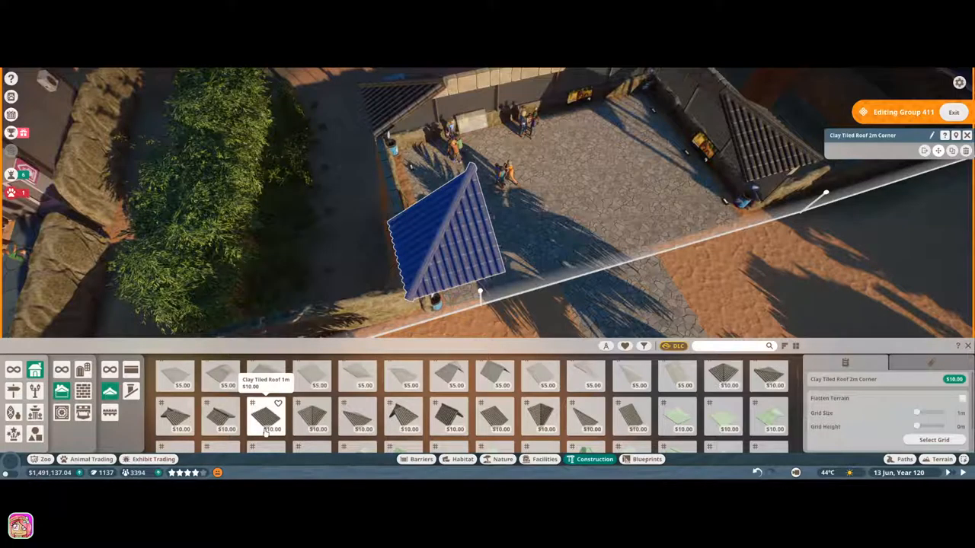
click(265, 418)
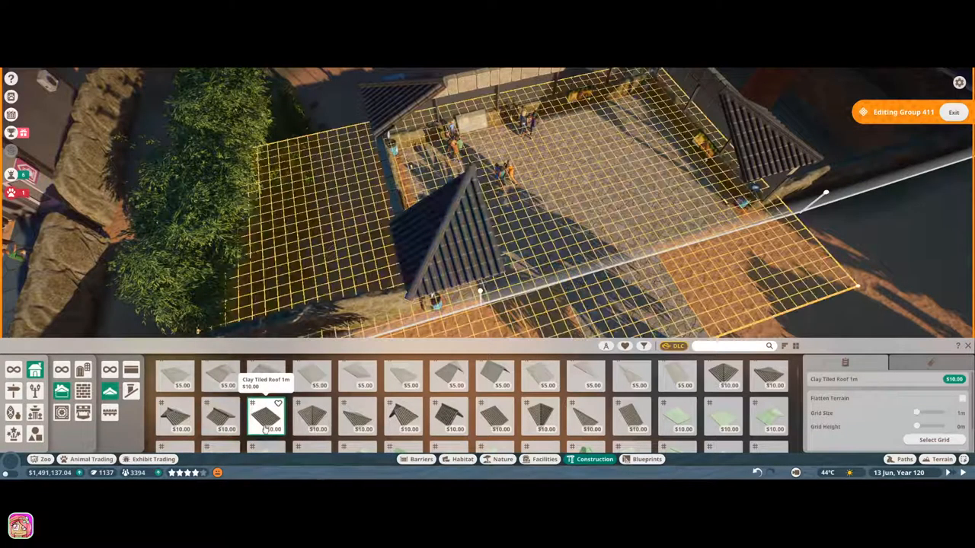